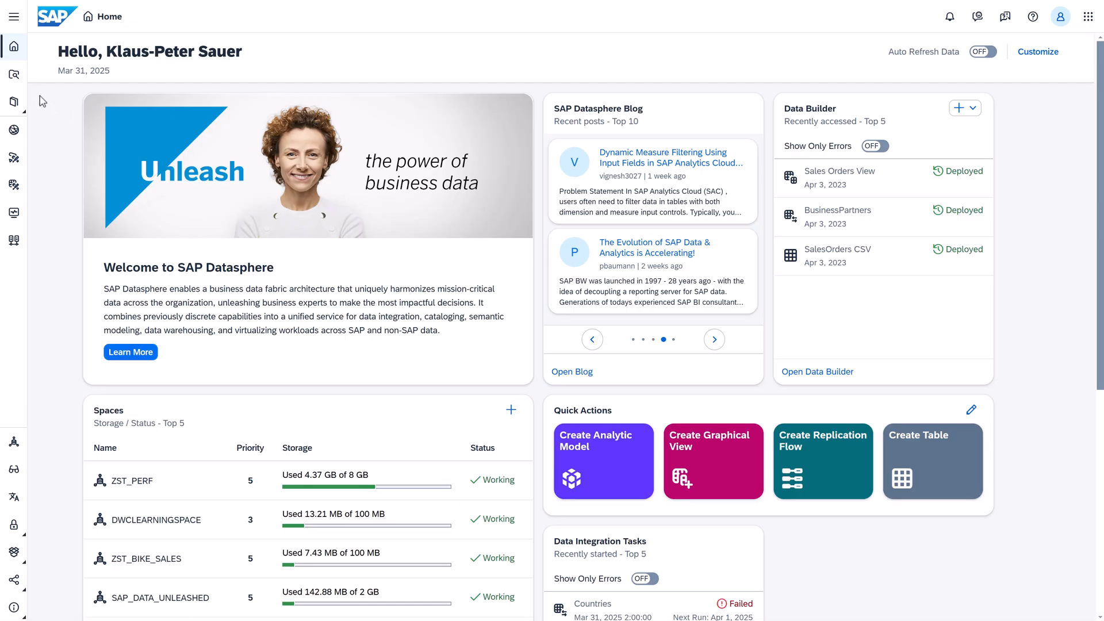
- Expand the navigation section names, check the SAP app switcher, and enable Auto Refresh Data
{"action": "left_click", "coordinate": [13, 16]}
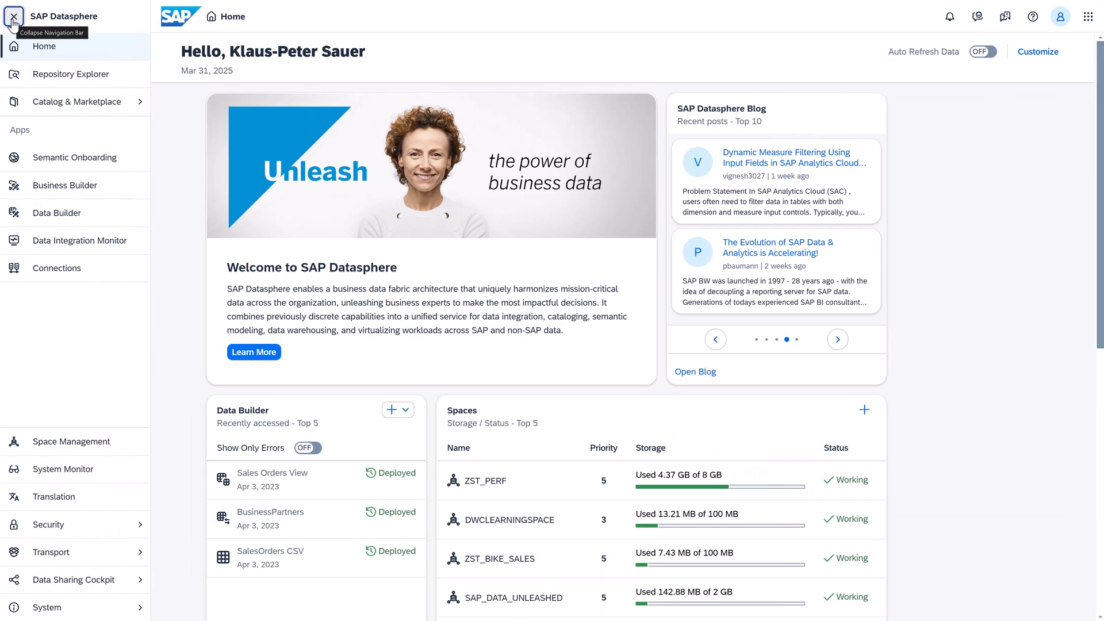
{"action": "left_click", "coordinate": [1086, 16]}
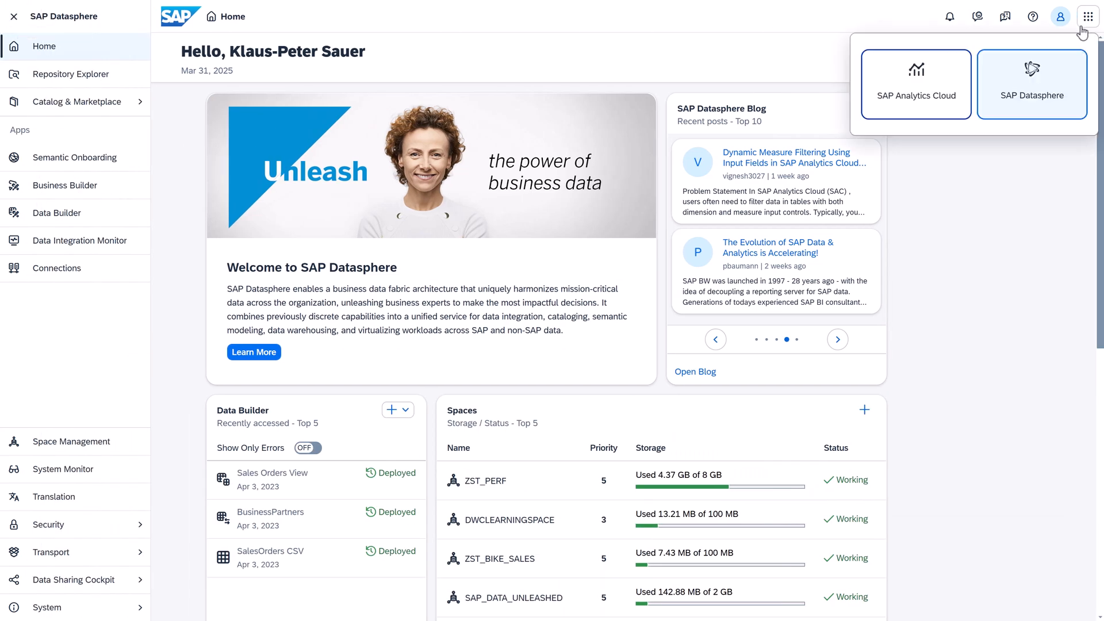
{"action": "left_click", "coordinate": [1086, 17]}
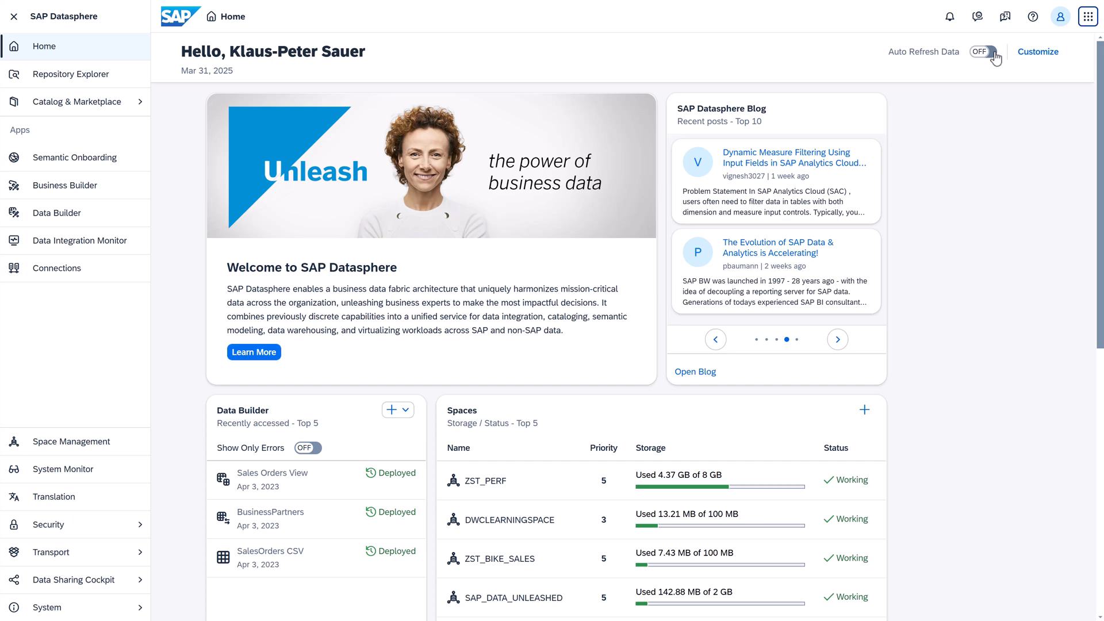
{"action": "left_click", "coordinate": [981, 52]}
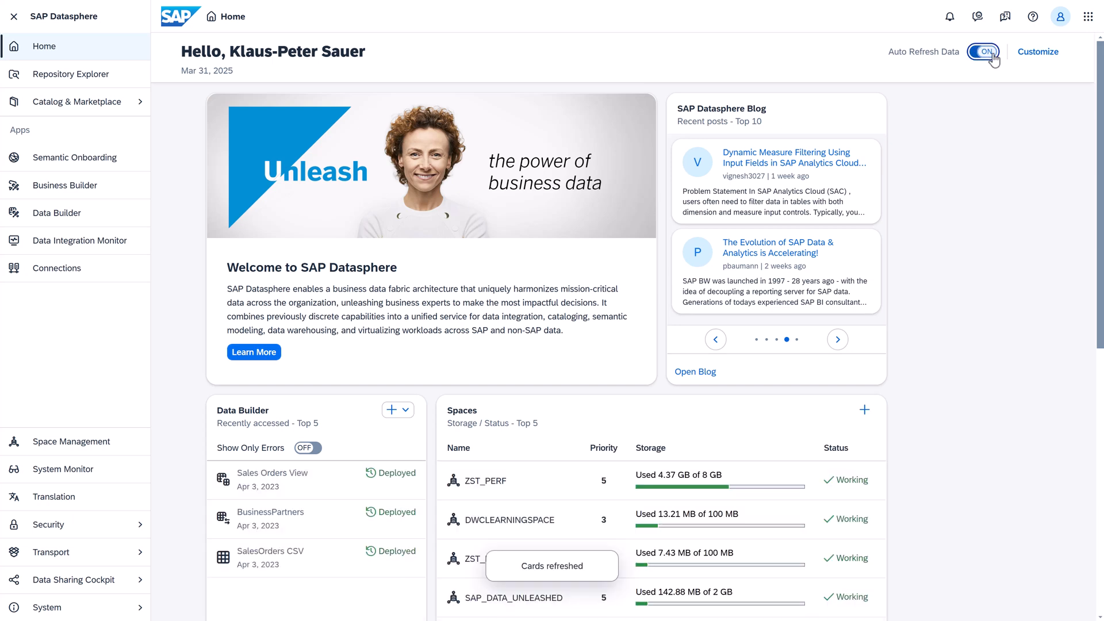
{"action": "left_click", "coordinate": [980, 52]}
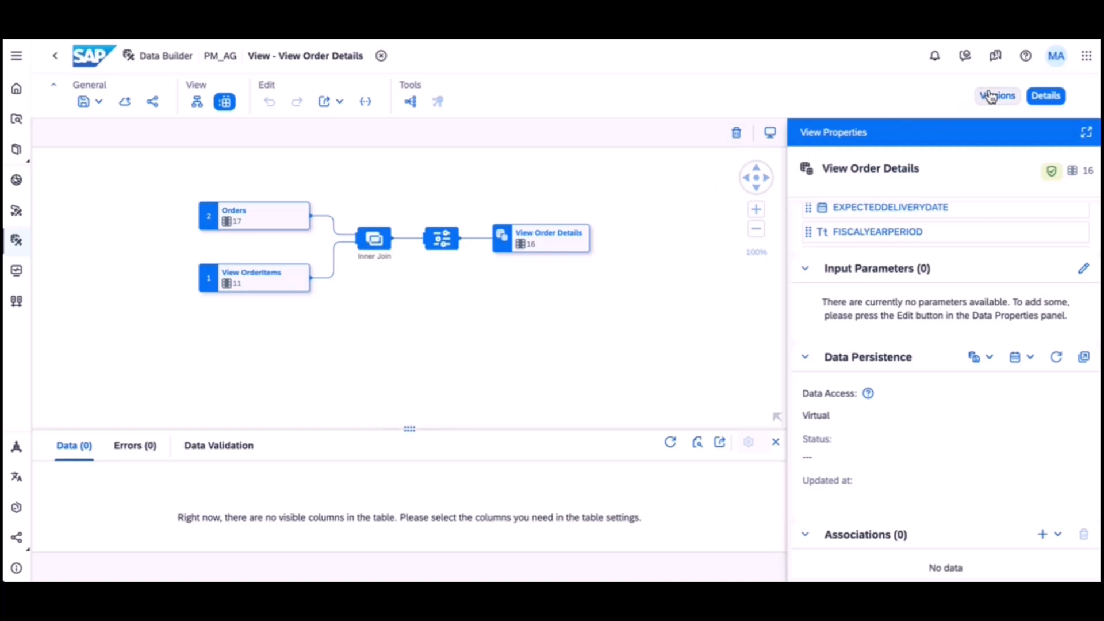
- From Version History of View Order Details, bring up version 9 in a new tab
{"action": "left_click", "coordinate": [996, 95]}
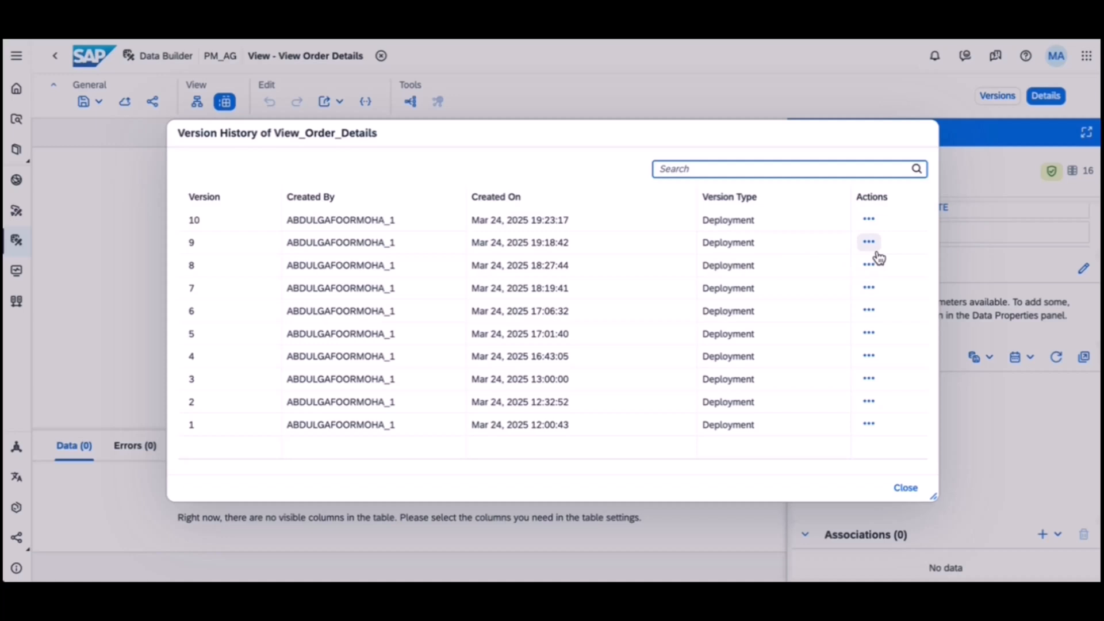
{"action": "left_click", "coordinate": [868, 242]}
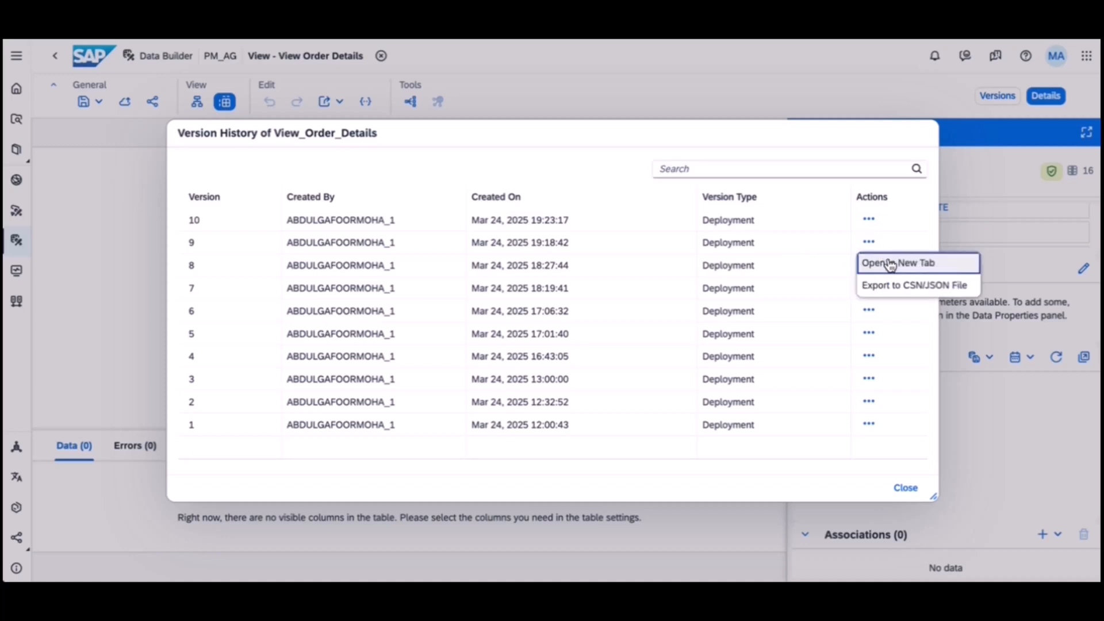
{"action": "left_click", "coordinate": [898, 262]}
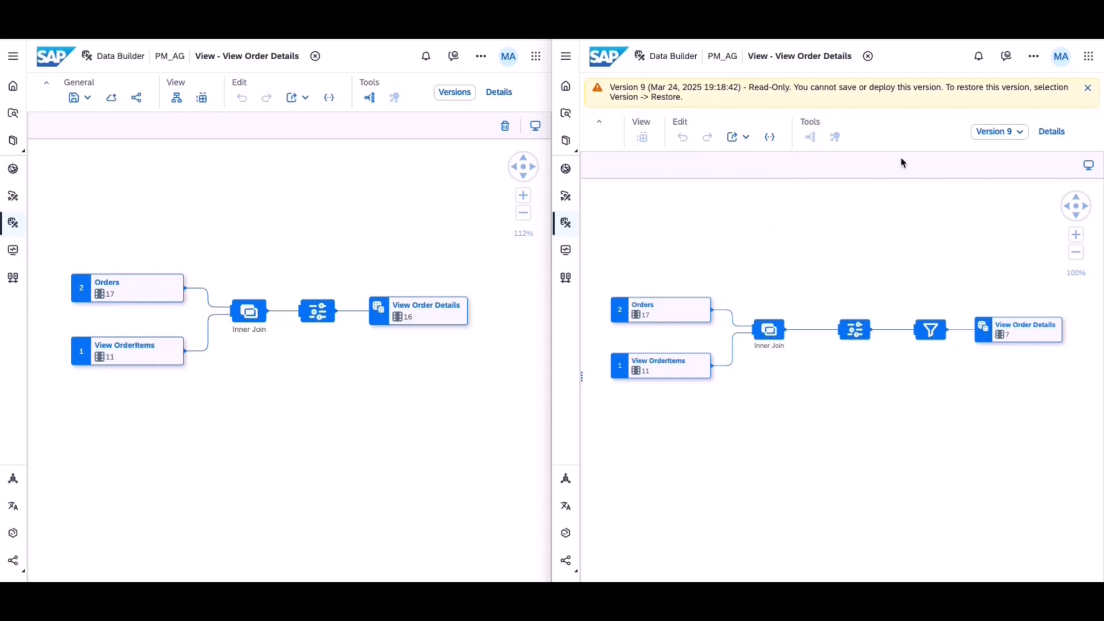
- Restore version 9 of View Order Details with its filter step and 7 output columns
{"action": "left_click", "coordinate": [998, 131]}
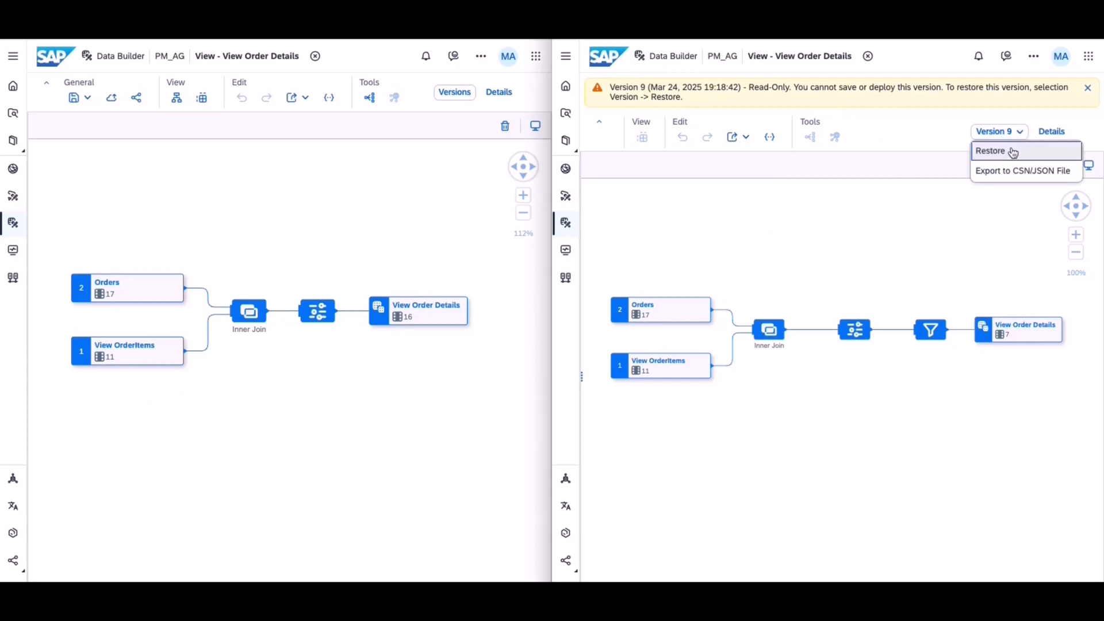
{"action": "left_click", "coordinate": [988, 149]}
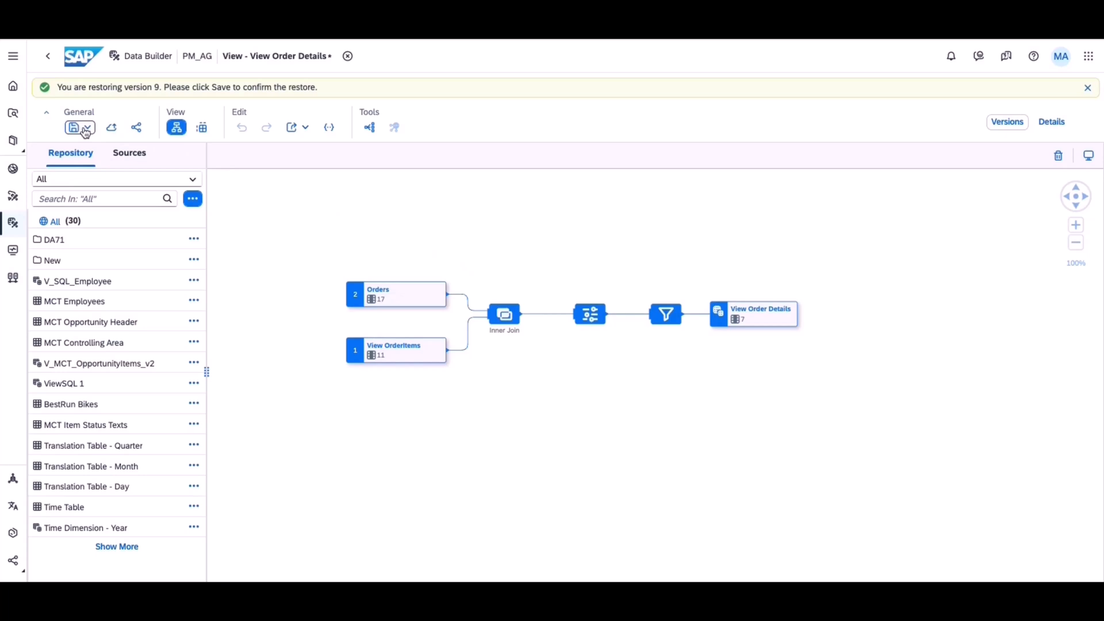
- Save View Order Details to confirm the restored version 9
{"action": "left_click", "coordinate": [88, 127]}
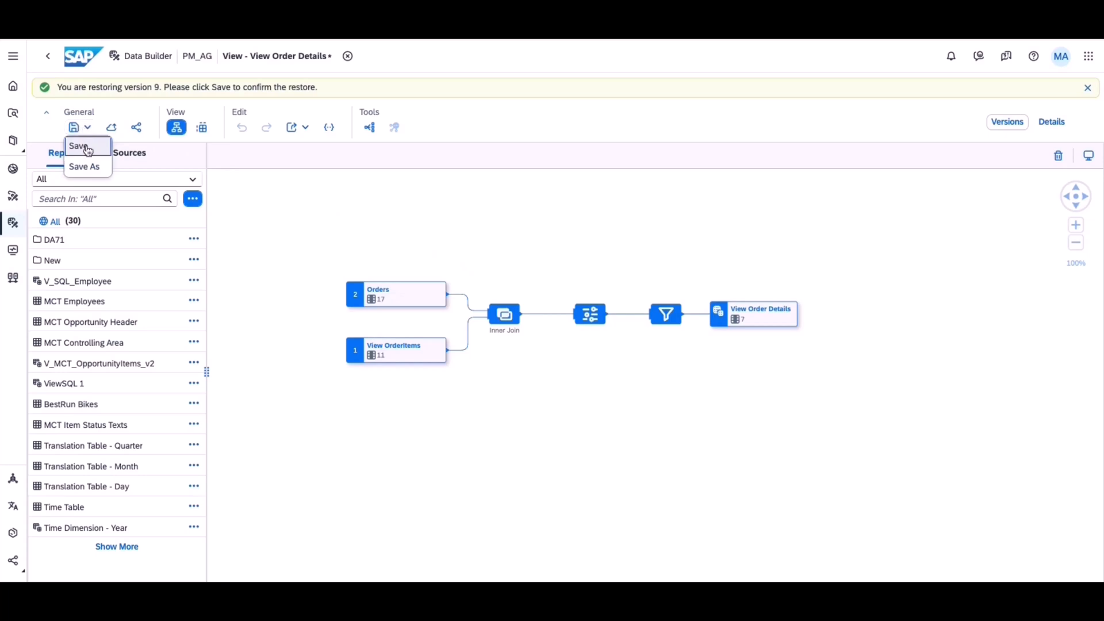
{"action": "left_click", "coordinate": [78, 146]}
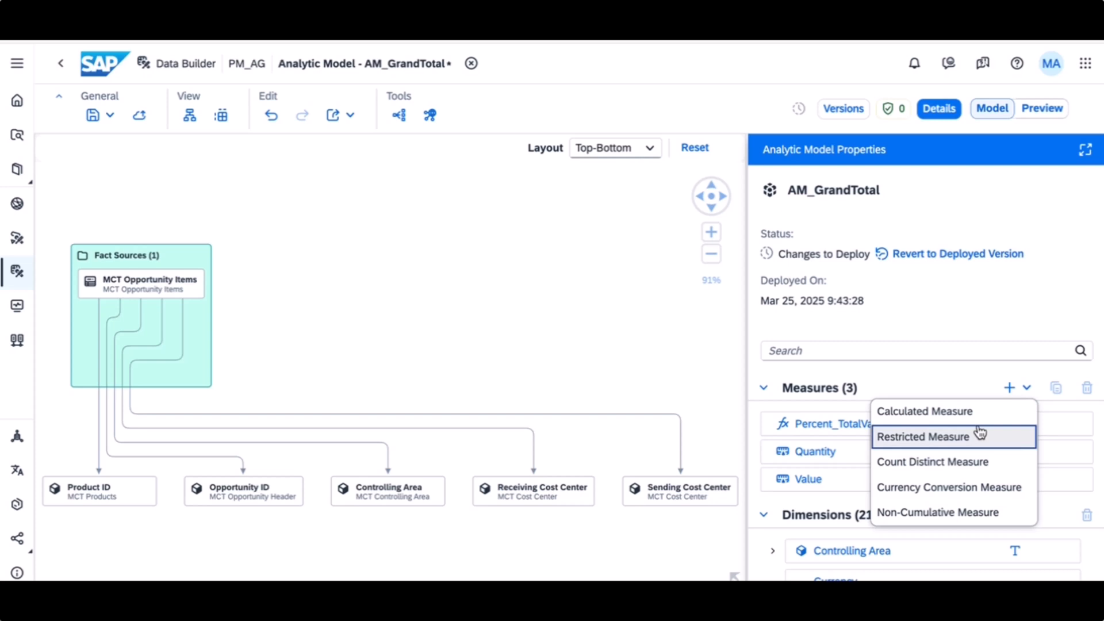
- Add a calculated measure to AM_GrandTotal with GrandTotal() as its expression
{"action": "left_click", "coordinate": [923, 412]}
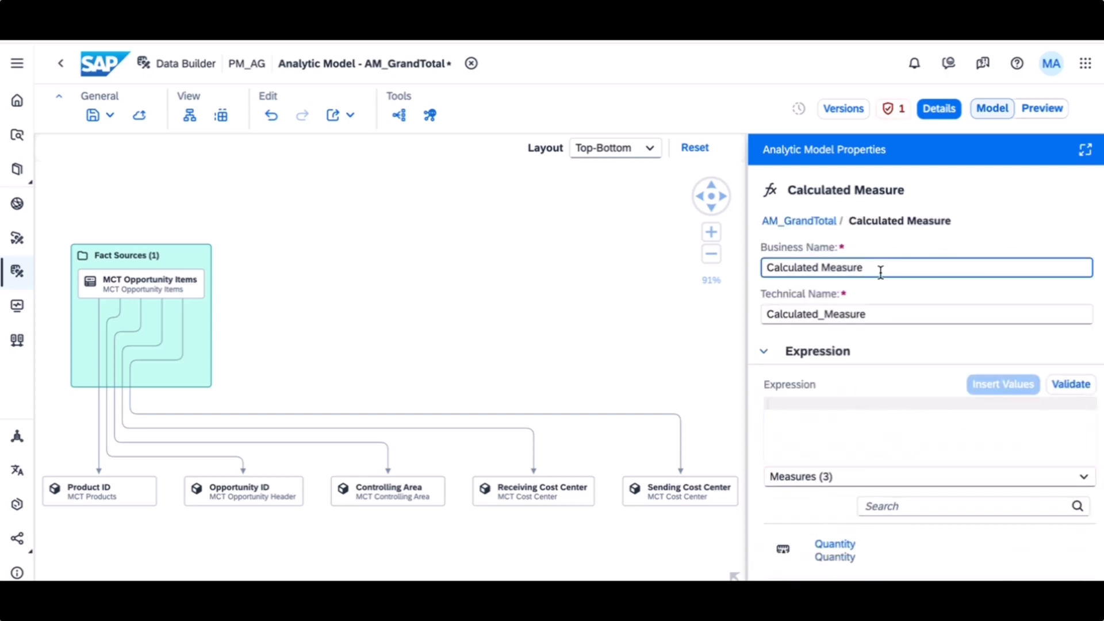
{"action": "type", "text": "Gr"}
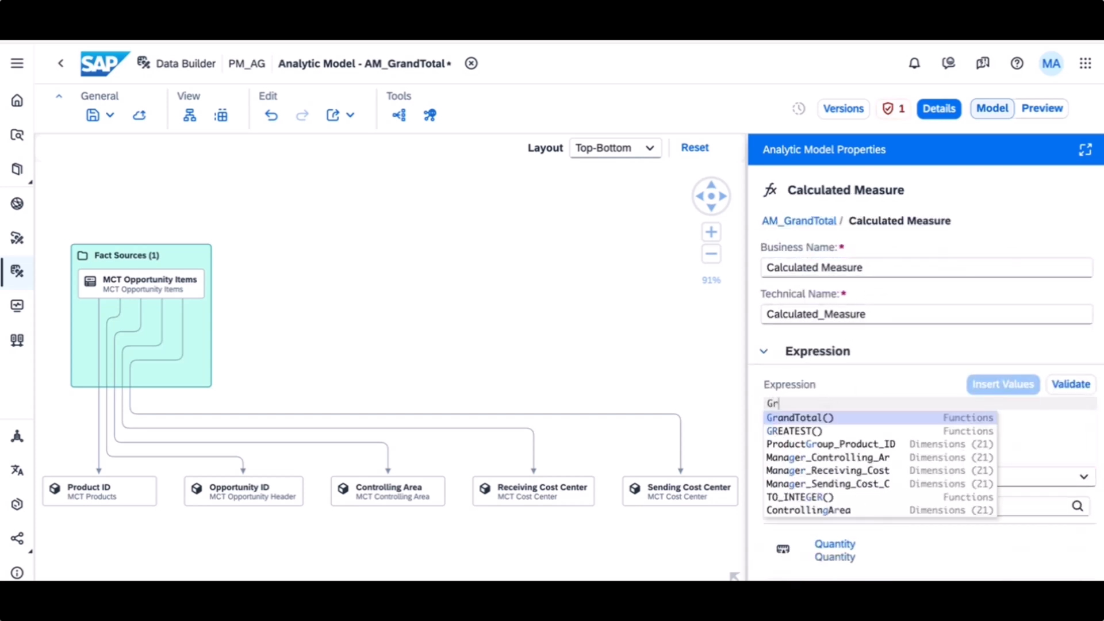
{"action": "left_click", "coordinate": [803, 416]}
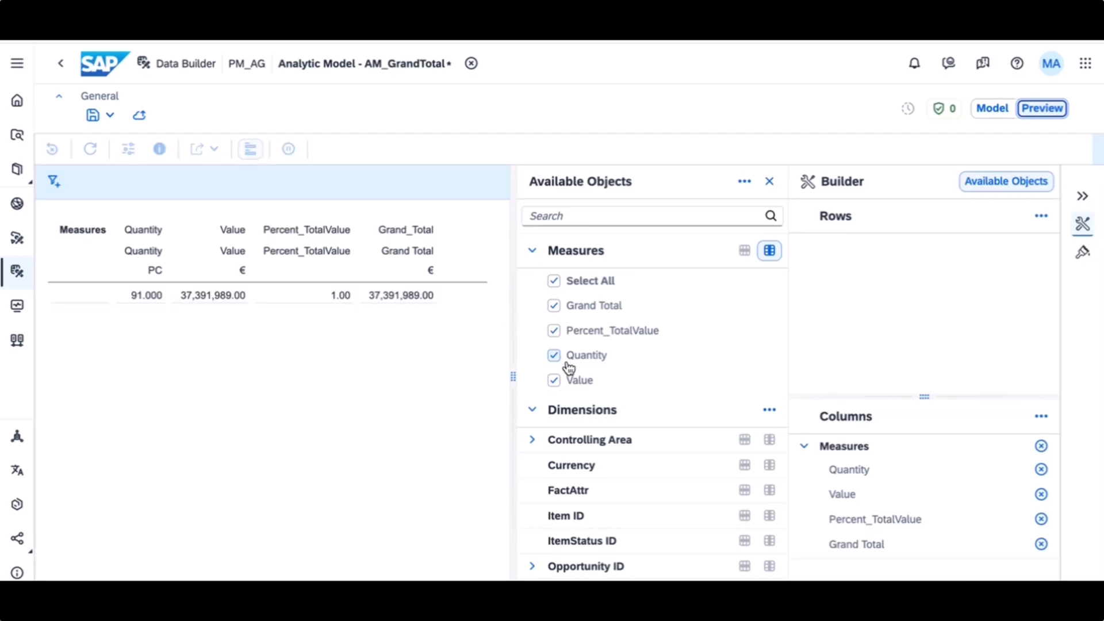
- Toggle the Quantity measure in the AM_GrandTotal preview beside Grand Total
{"action": "left_click", "coordinate": [552, 355]}
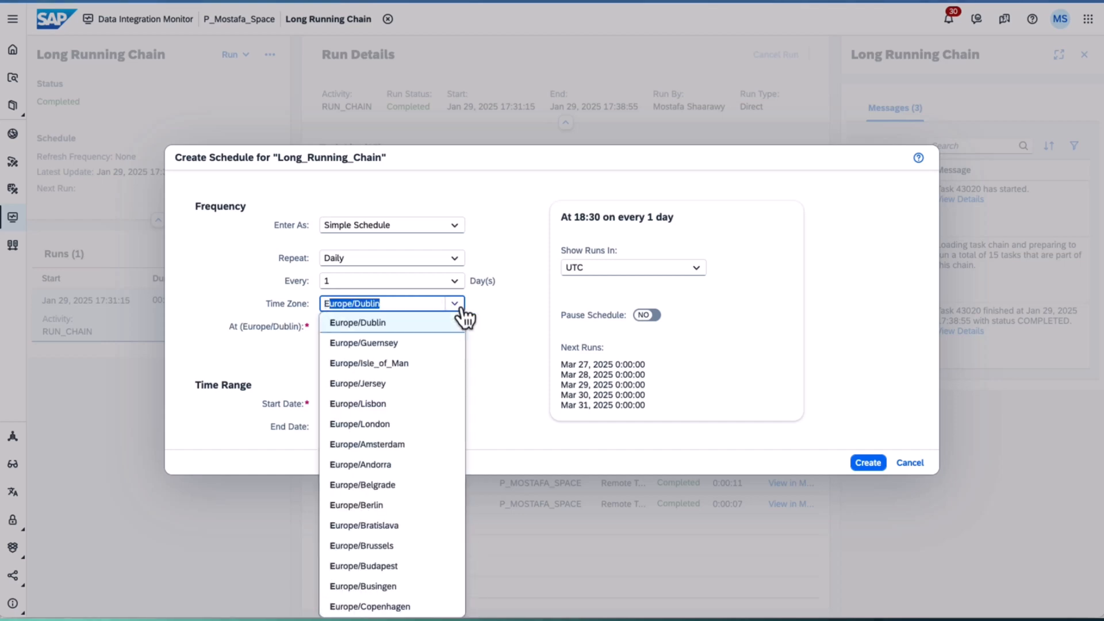
- Set the schedule time zone and show upcoming runs of Long_Running_Chain in America/New_York time
{"action": "type", "text": "Eu"}
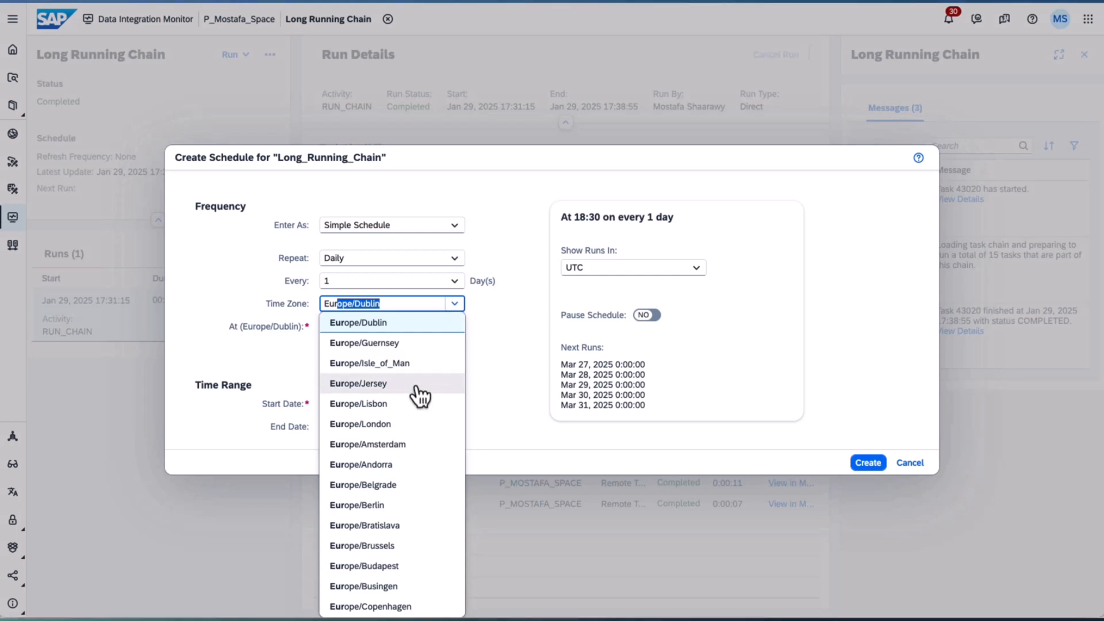
{"action": "left_click", "coordinate": [359, 505]}
{"action": "type", "text": "America/New_York"}
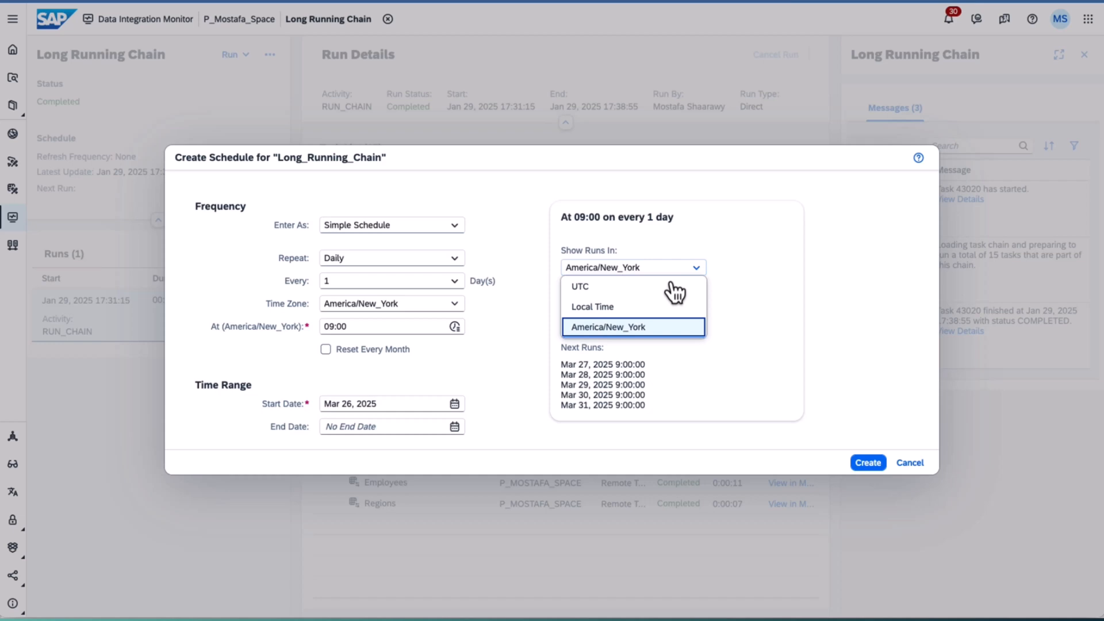
{"action": "left_click", "coordinate": [592, 306]}
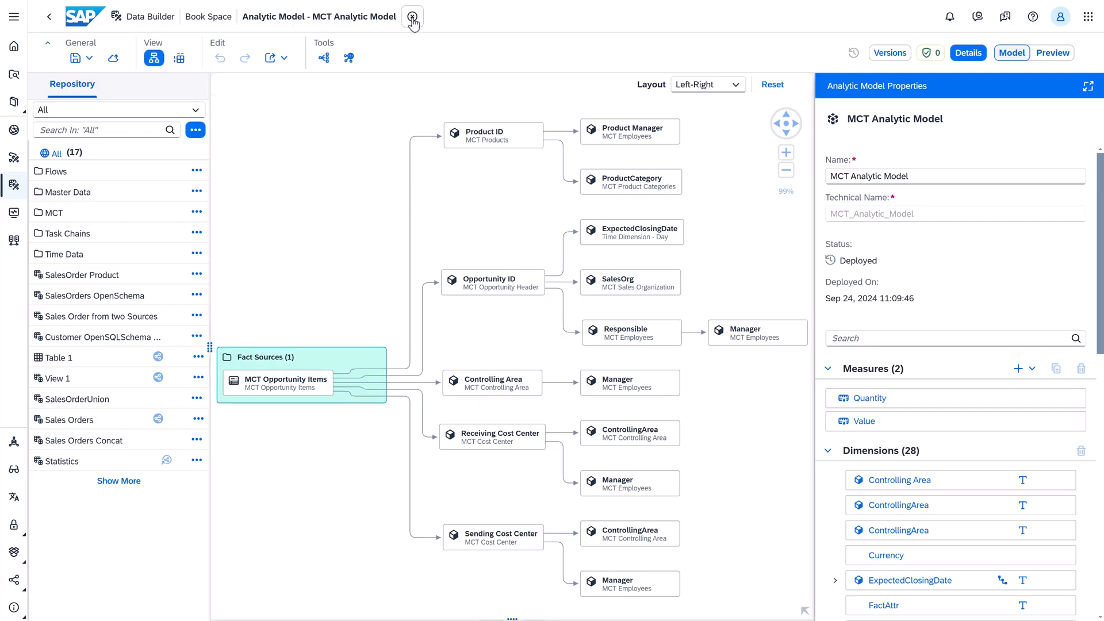
- Close the MCT Analytic Model and list all 62 top-level objects of Book Space
{"action": "left_click", "coordinate": [49, 16]}
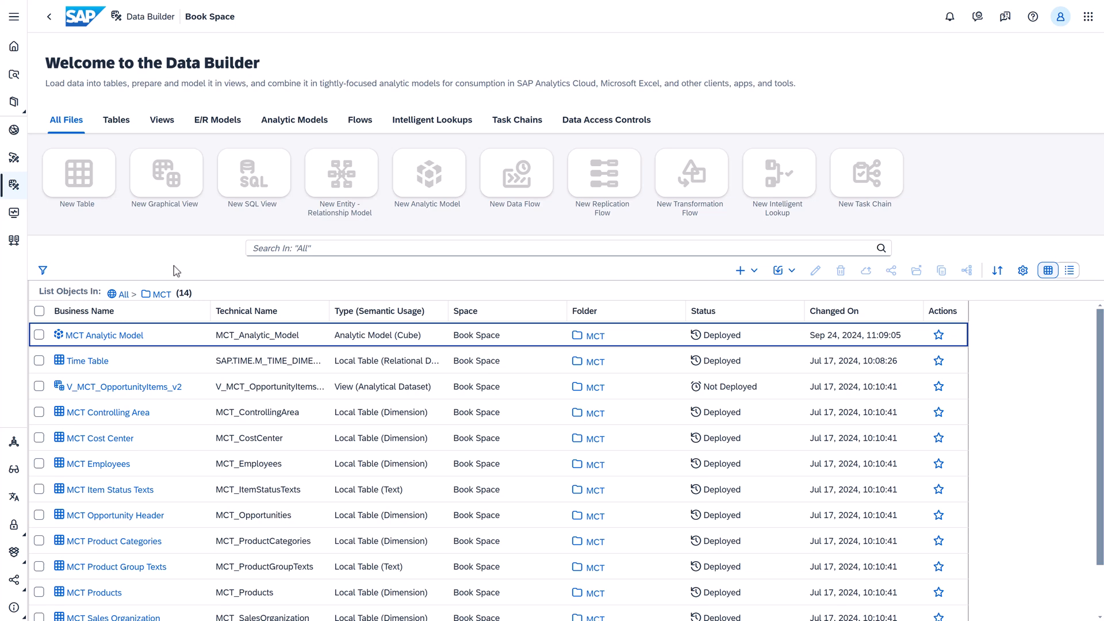
{"action": "mouse_move", "coordinate": [124, 293]}
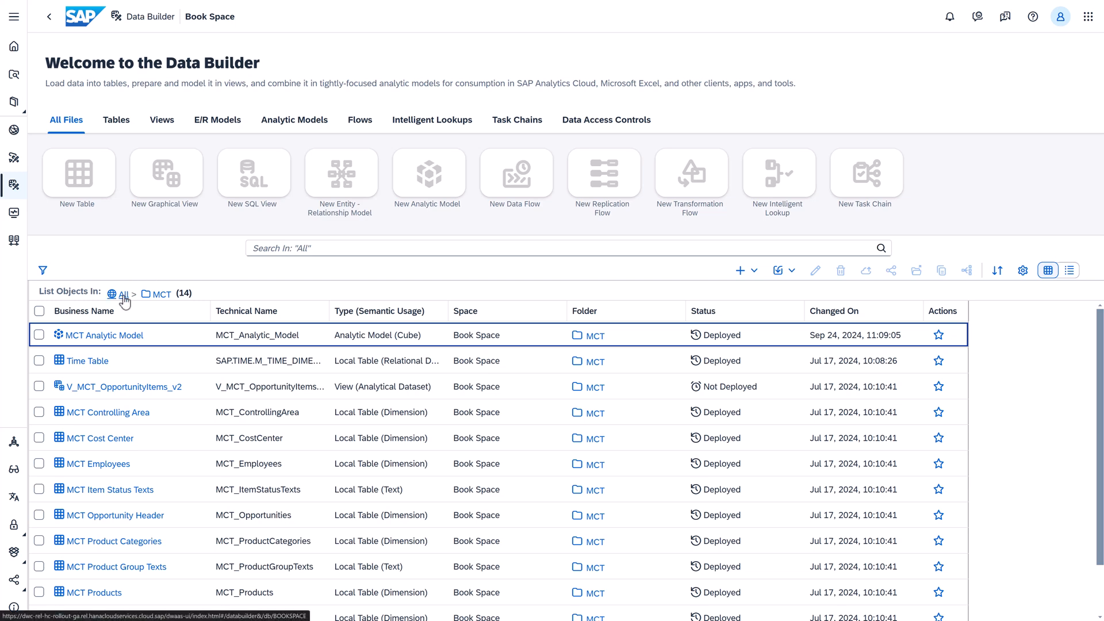
{"action": "left_click", "coordinate": [126, 293]}
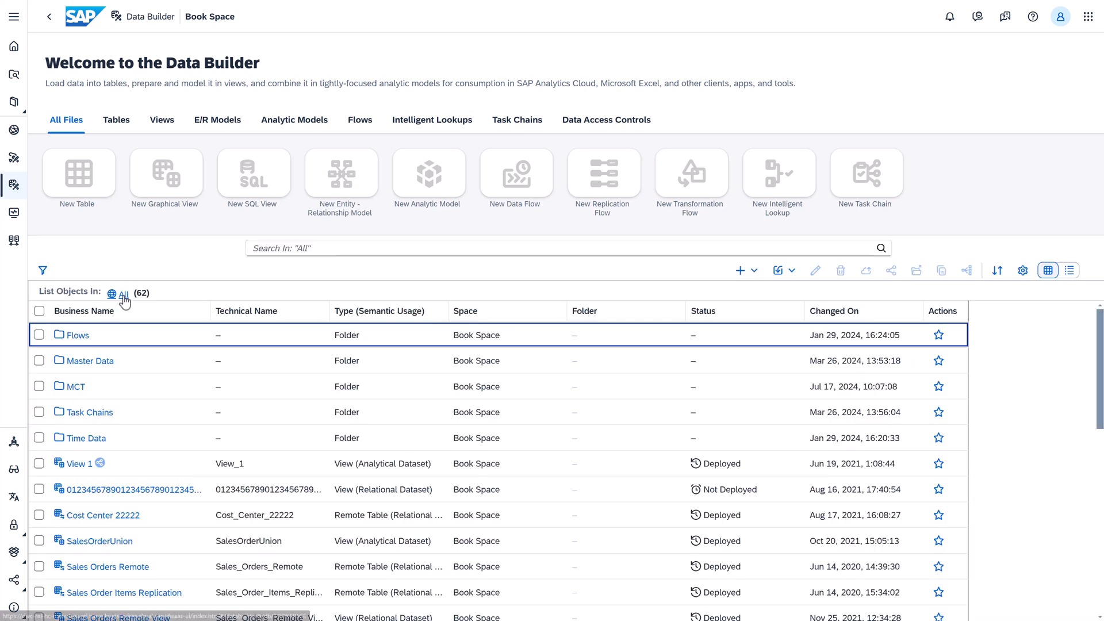